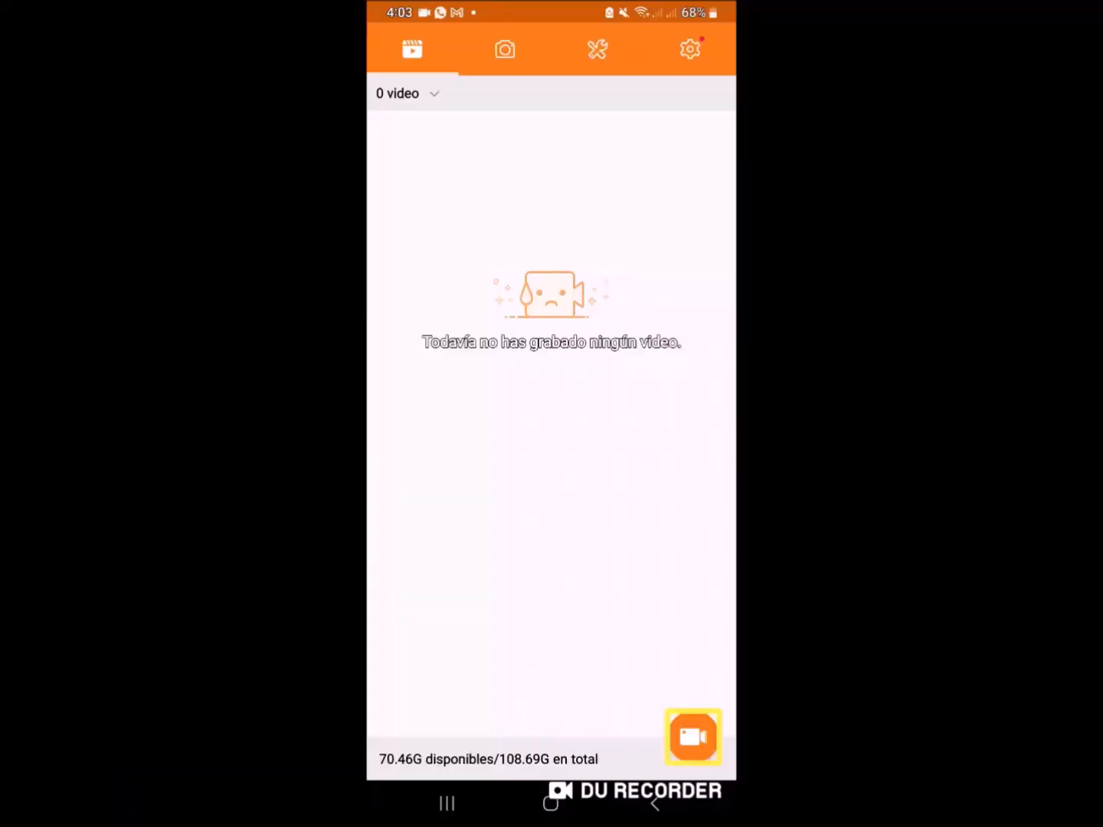
Step: Start a DU Recorder screen recording and land on the home screen with Jieshuo's main menu
click(692, 737)
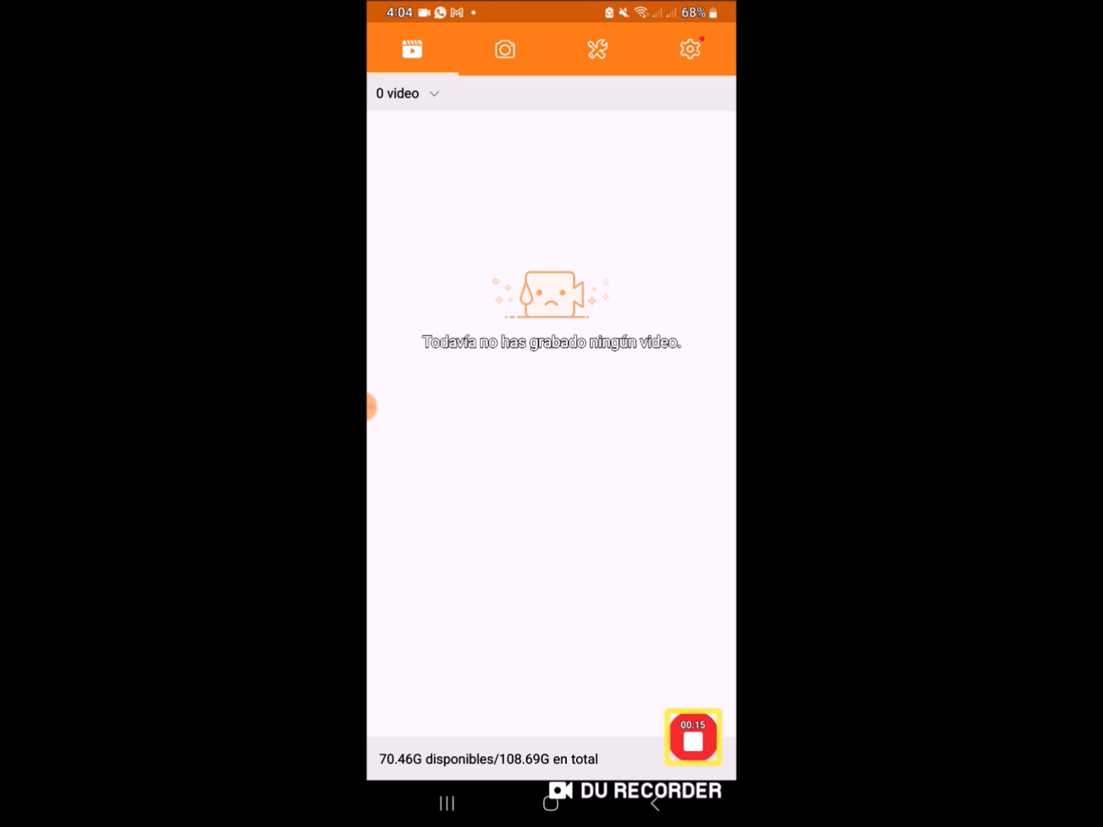
click(551, 802)
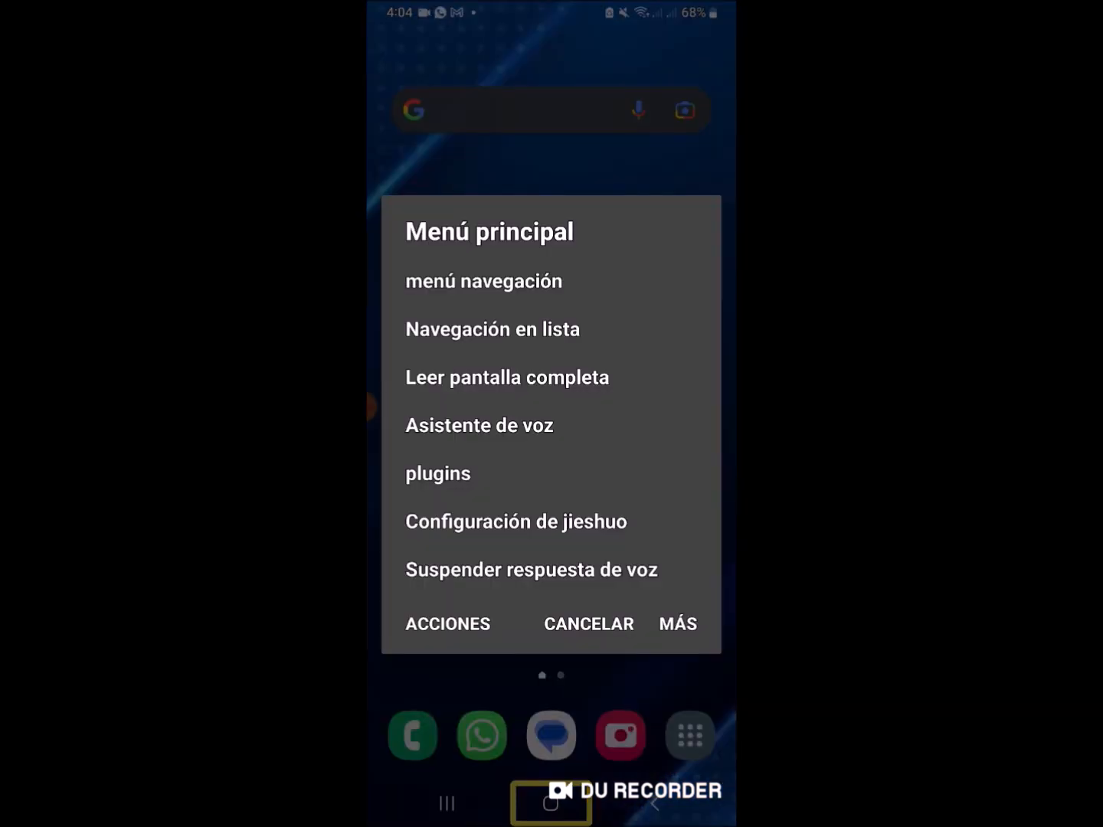
Step: Enter Jieshuo's settings to reach the custom gesture list with its assigned swipe actions
click(514, 521)
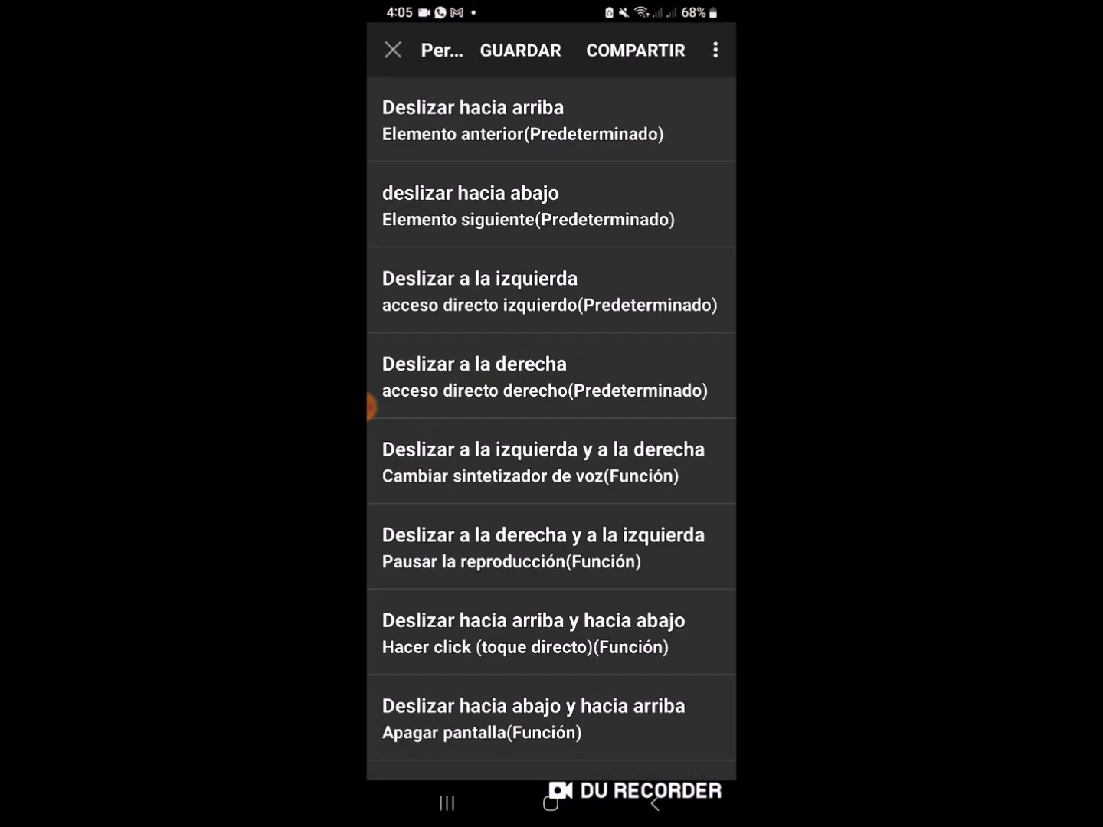
Step: Confirm 'Usar gestos personalizados' is checked and open 'Configuración de gestos personalizados'
click(550, 120)
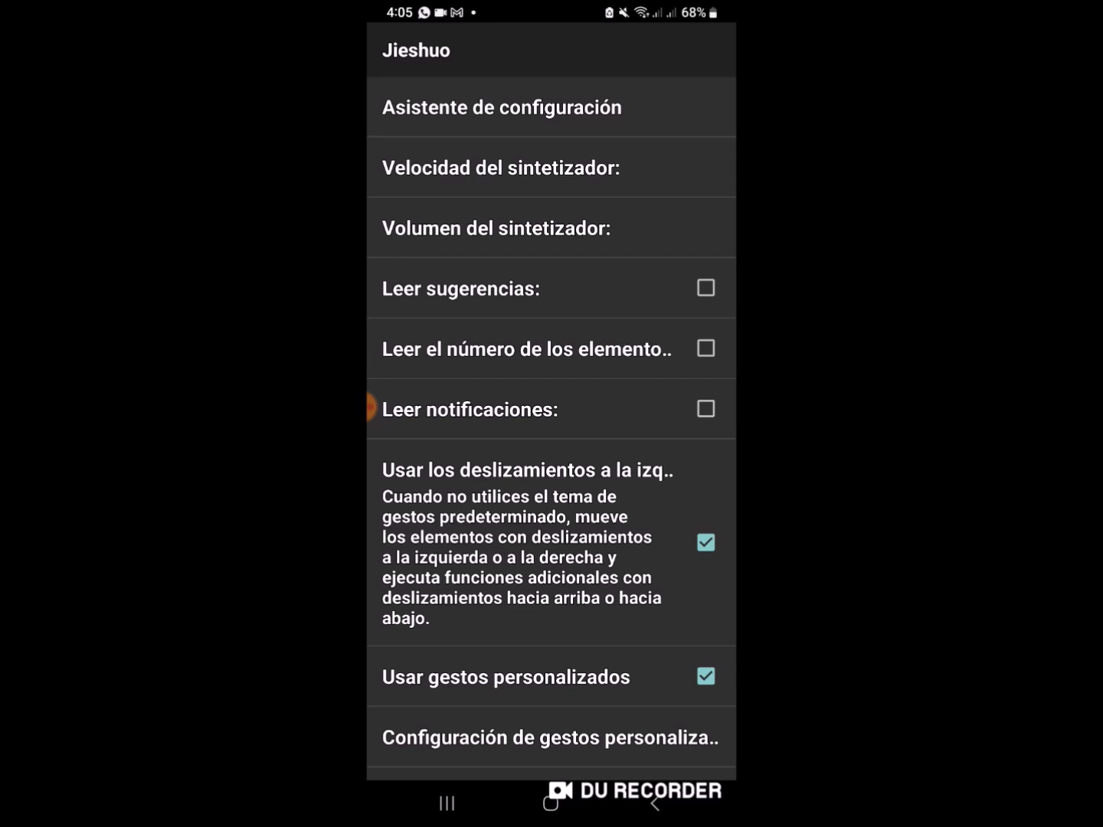
click(505, 675)
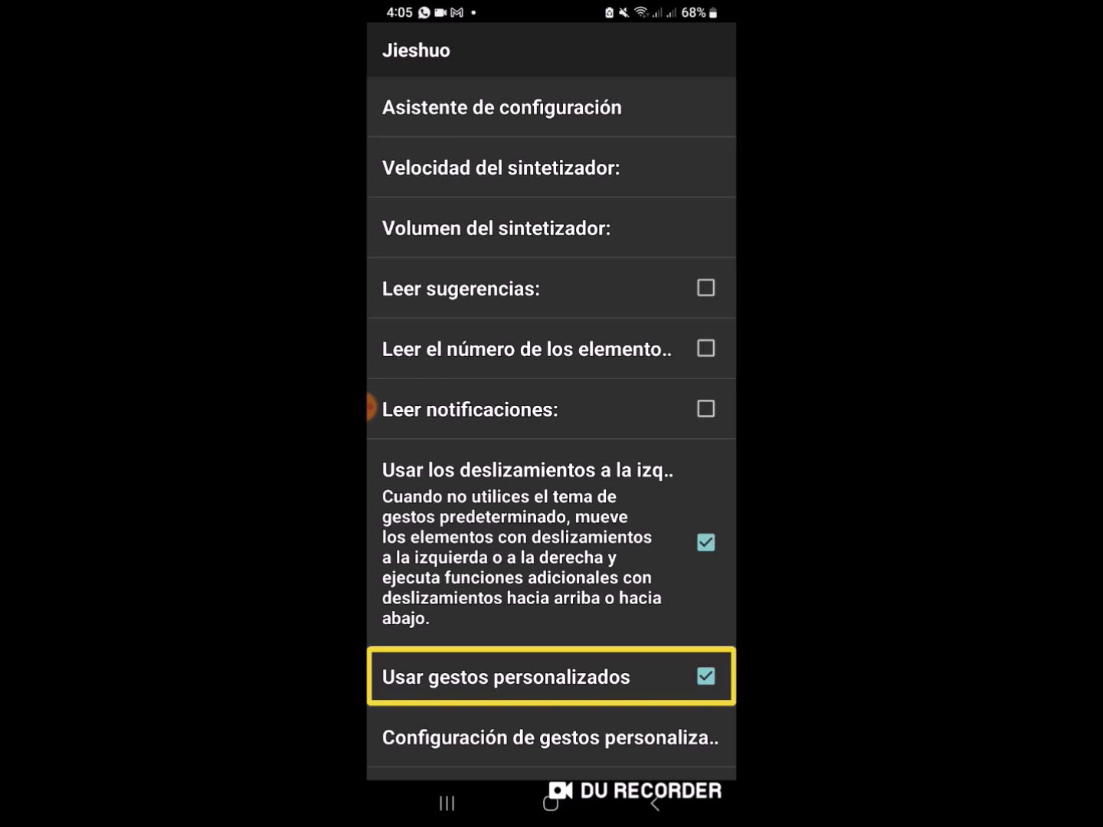
click(552, 738)
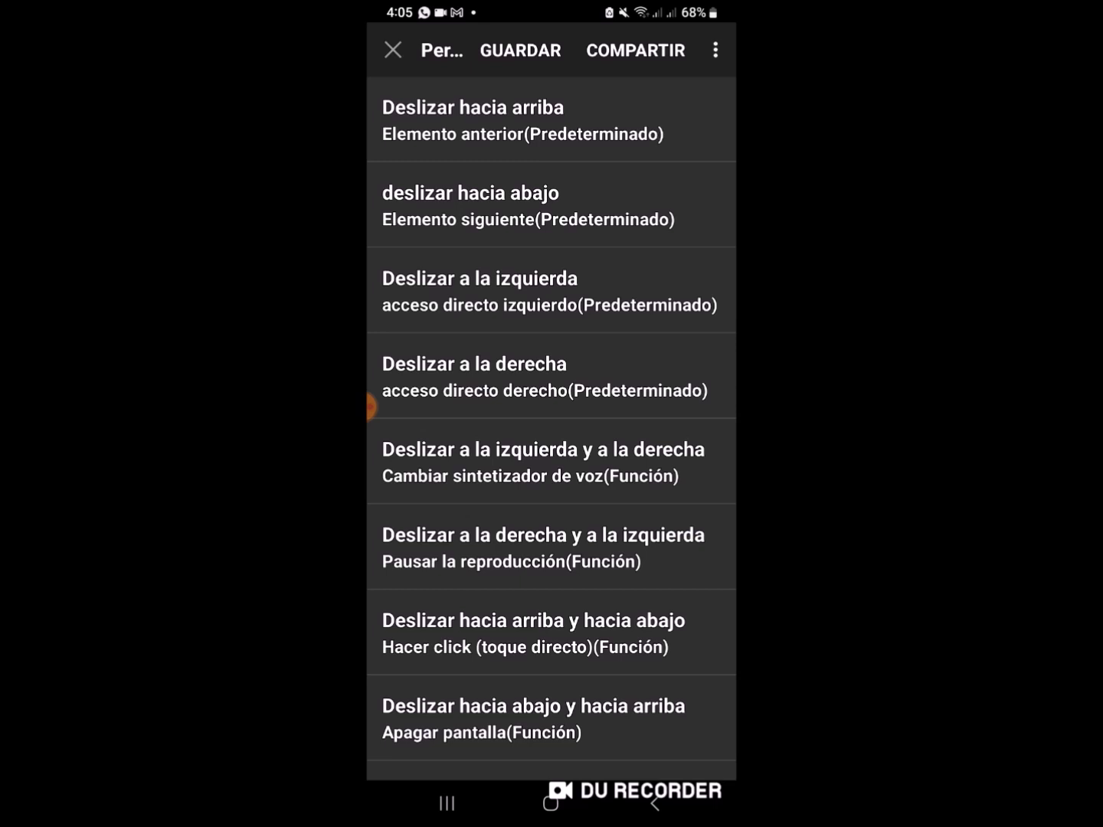
scroll(down, 3)
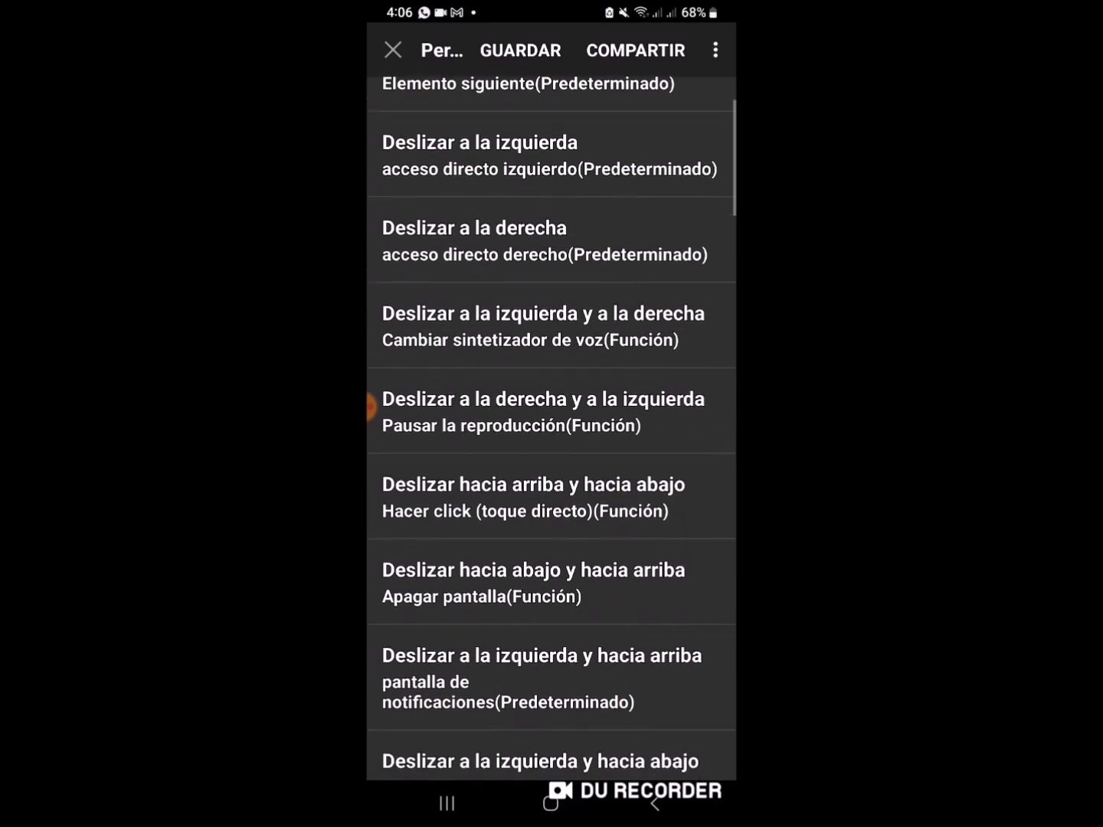
scroll(up, 3)
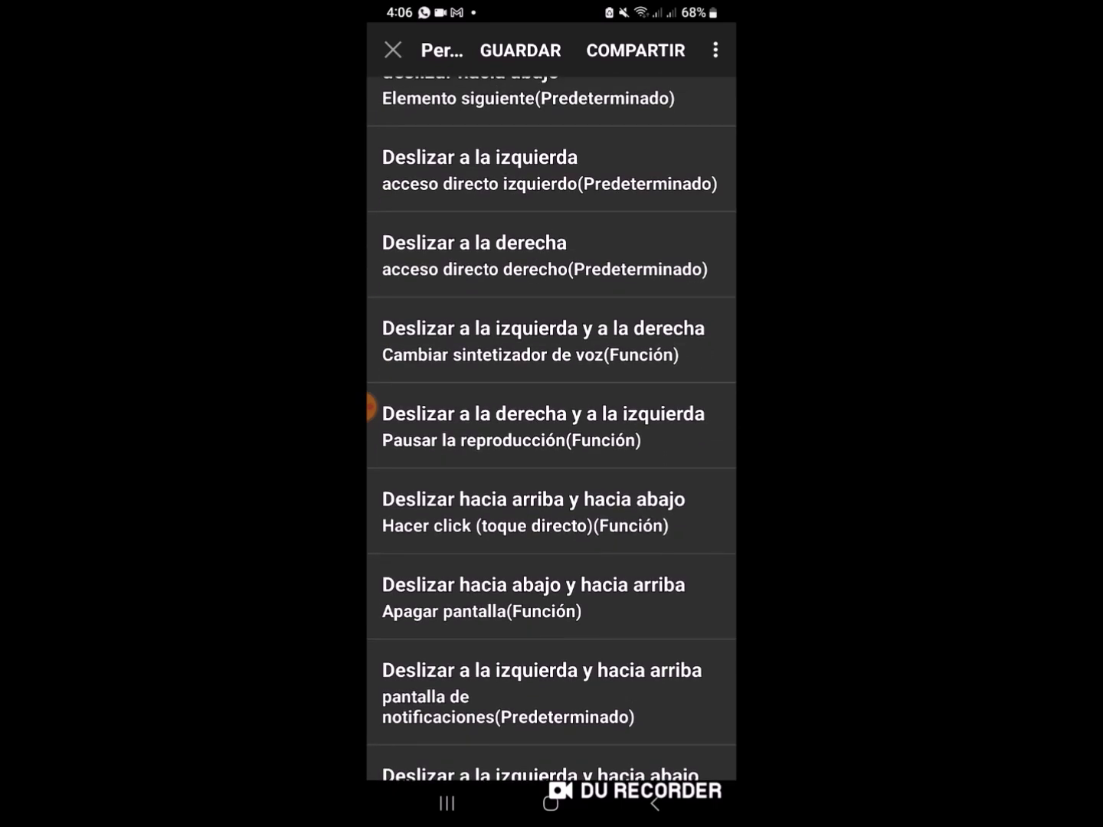
click(552, 597)
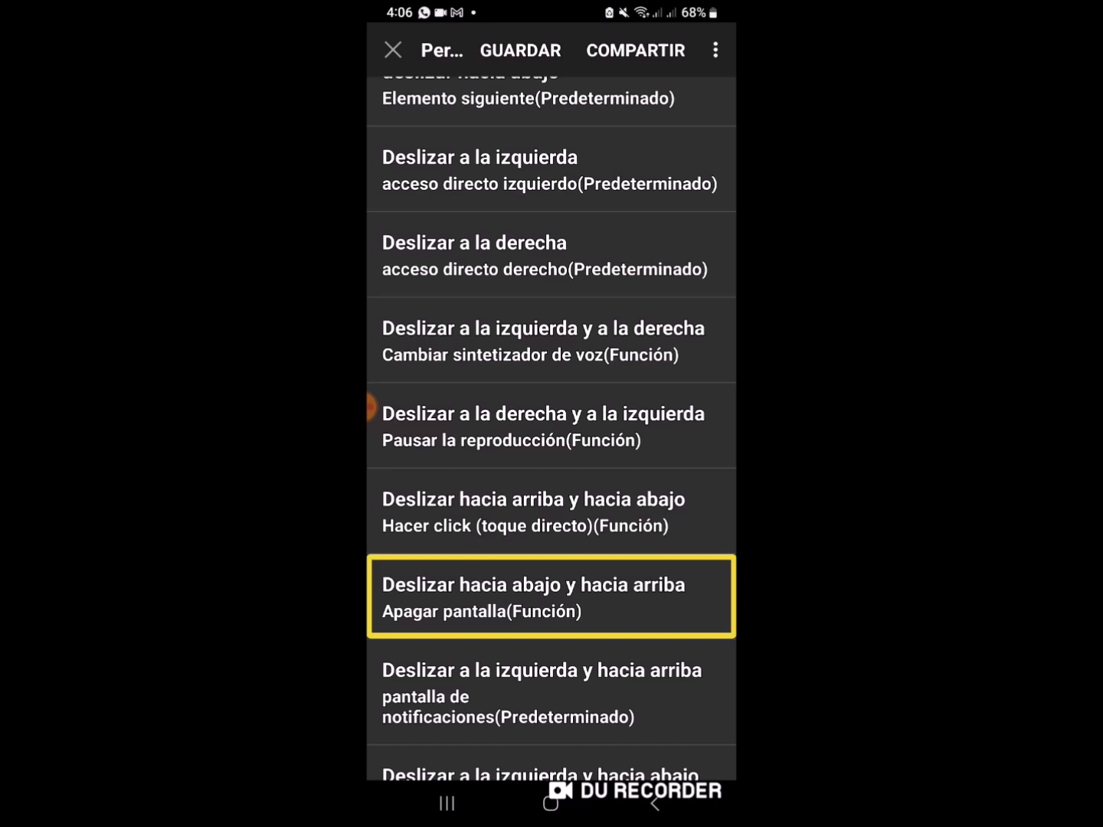
scroll(up, 3)
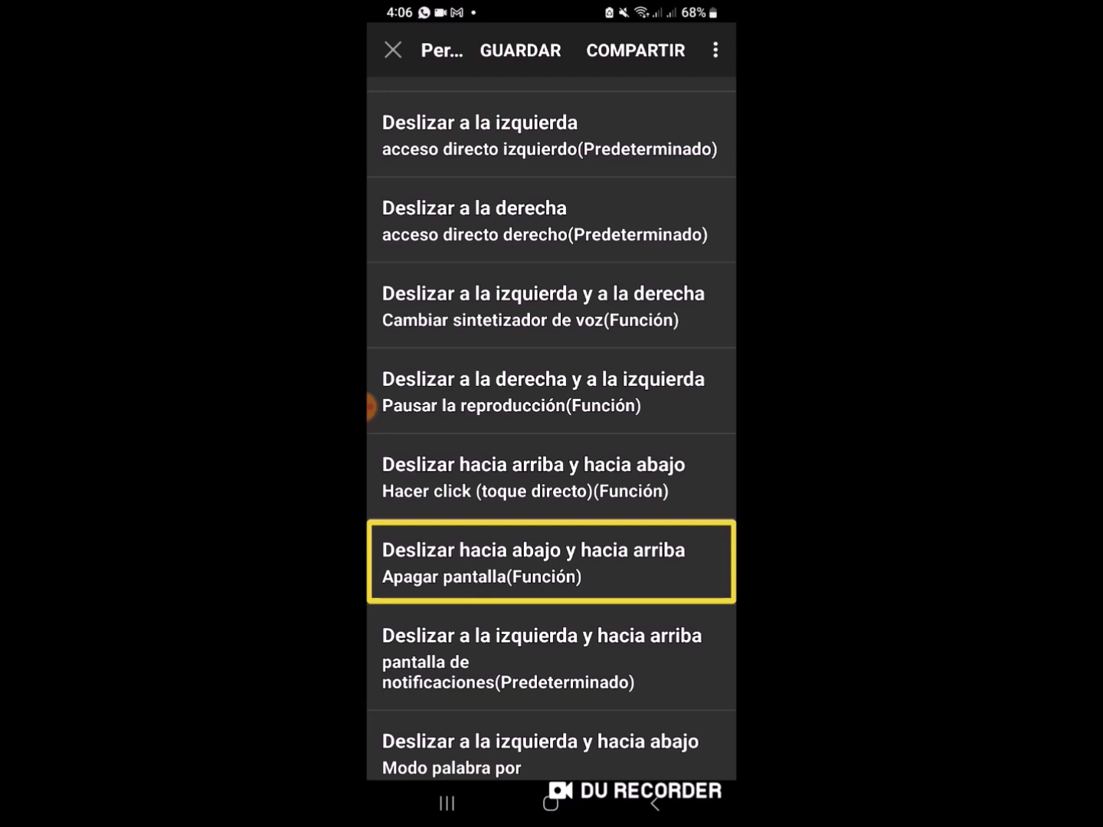
scroll(up, 3)
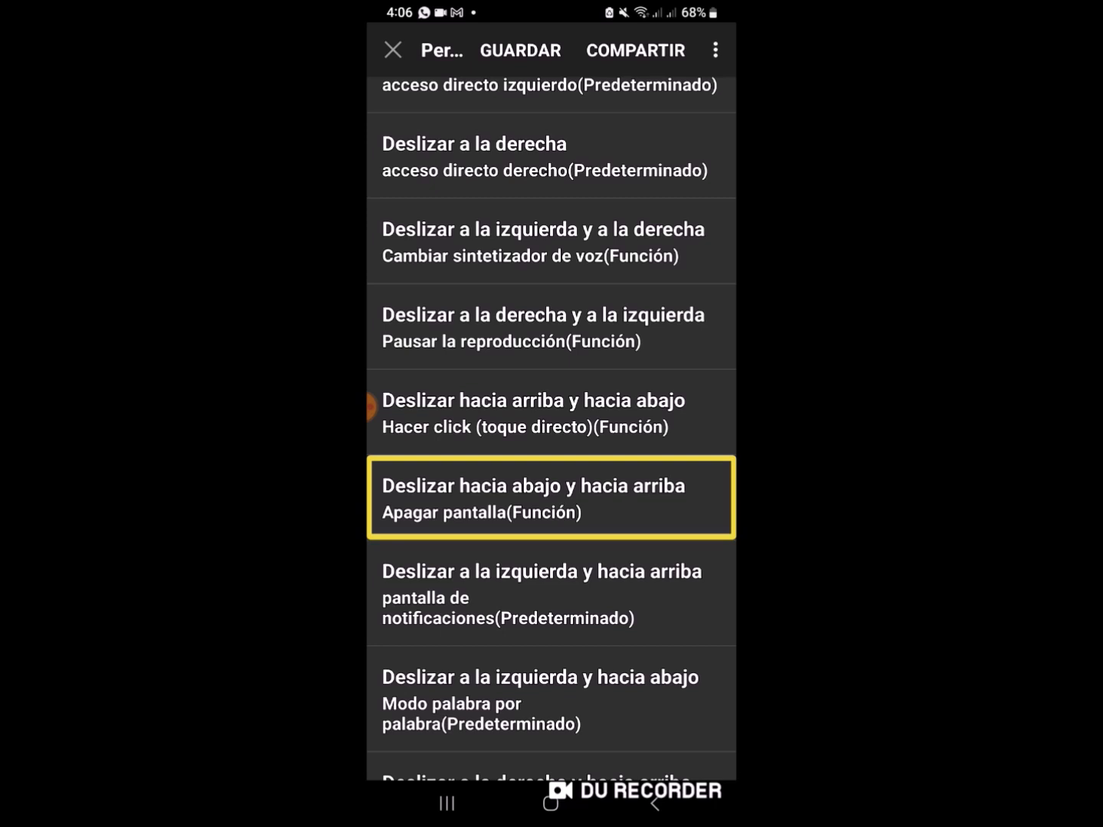
click(542, 594)
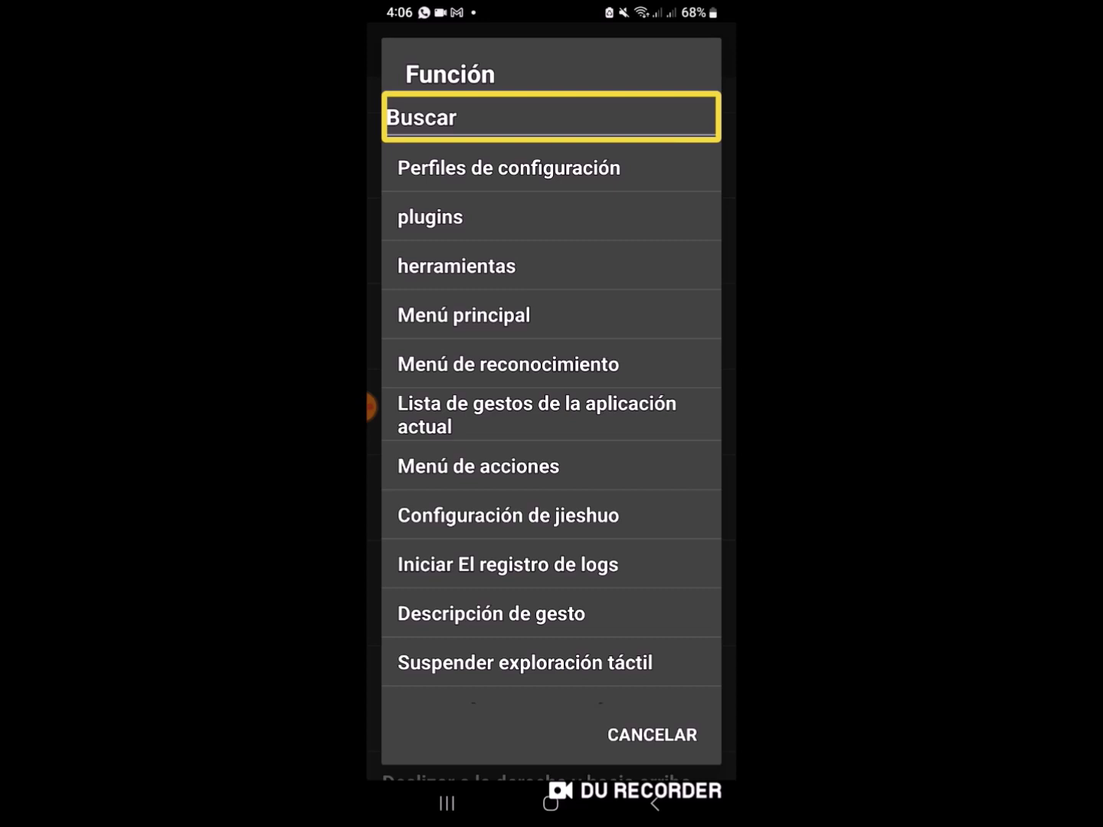
Step: Cancel the Función dialog, leaving down-then-up swipe assigned to turn off the screen, and exit to Settings
click(549, 116)
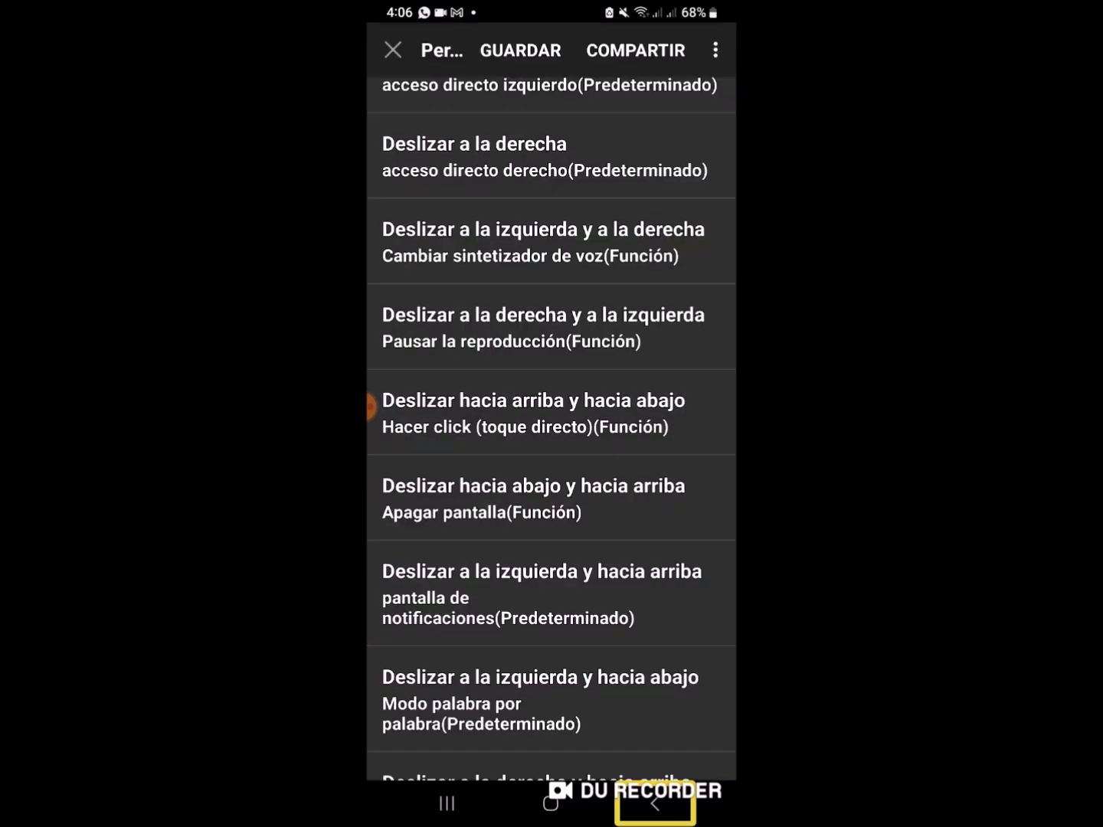
scroll(up, 3)
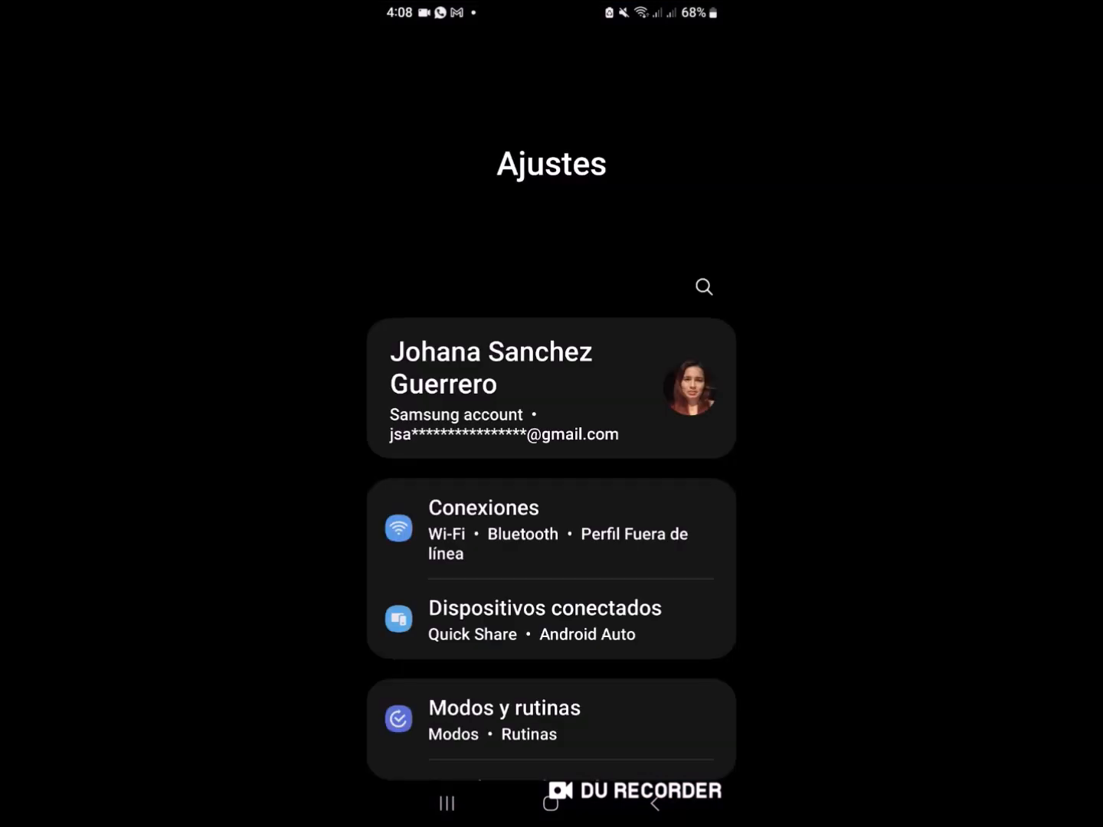
Step: Scroll through the Ajustes categories and enter 'Funciones avanzadas' to reach Movimientos y gestos
scroll(up, 3)
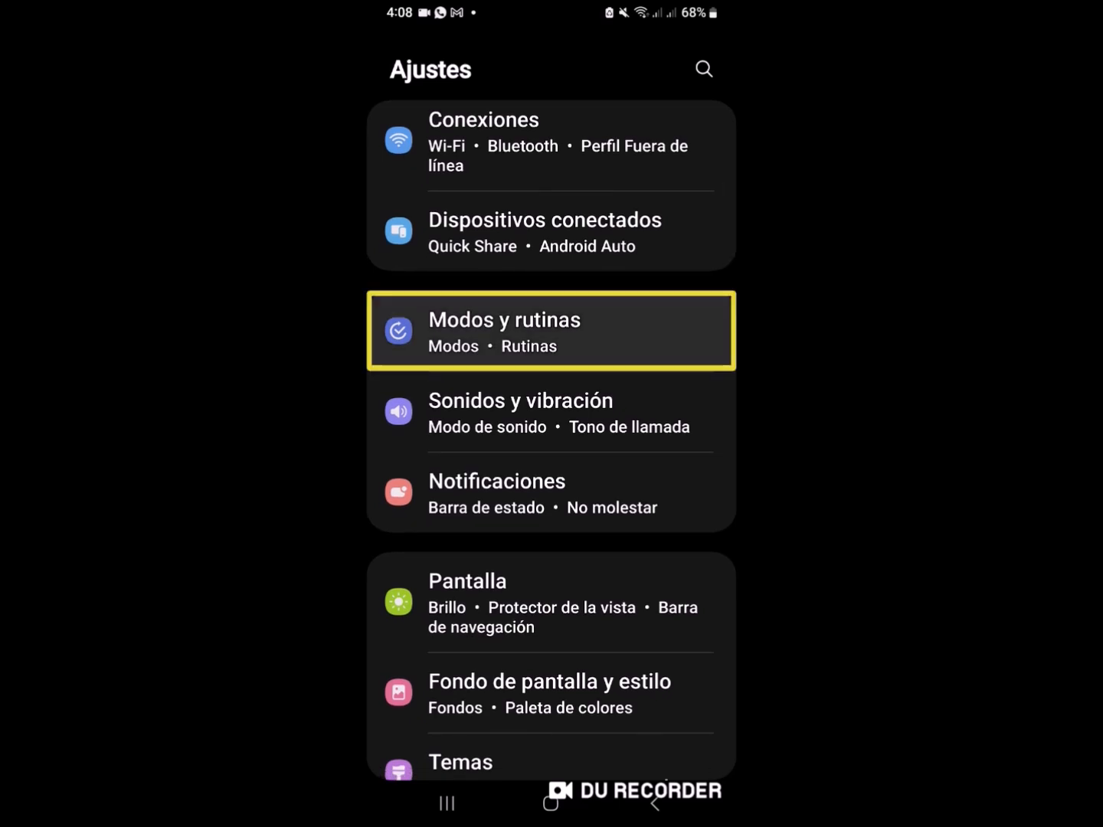
click(551, 602)
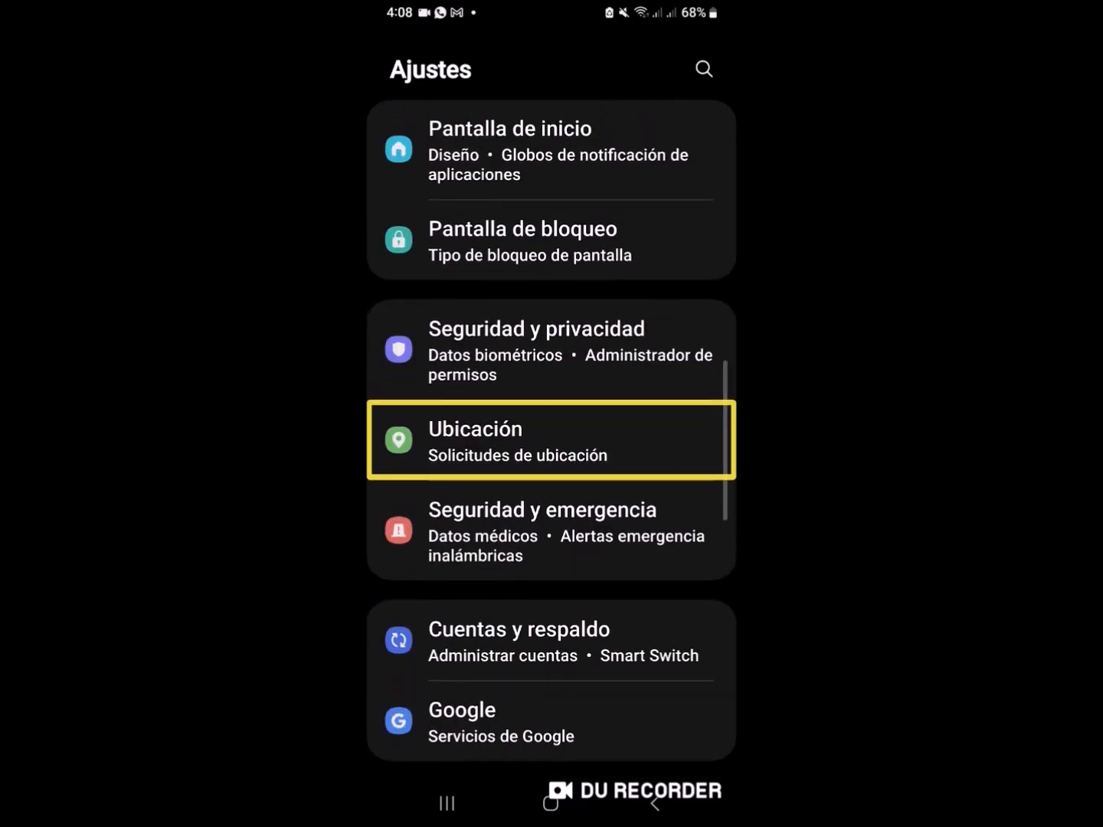
click(550, 533)
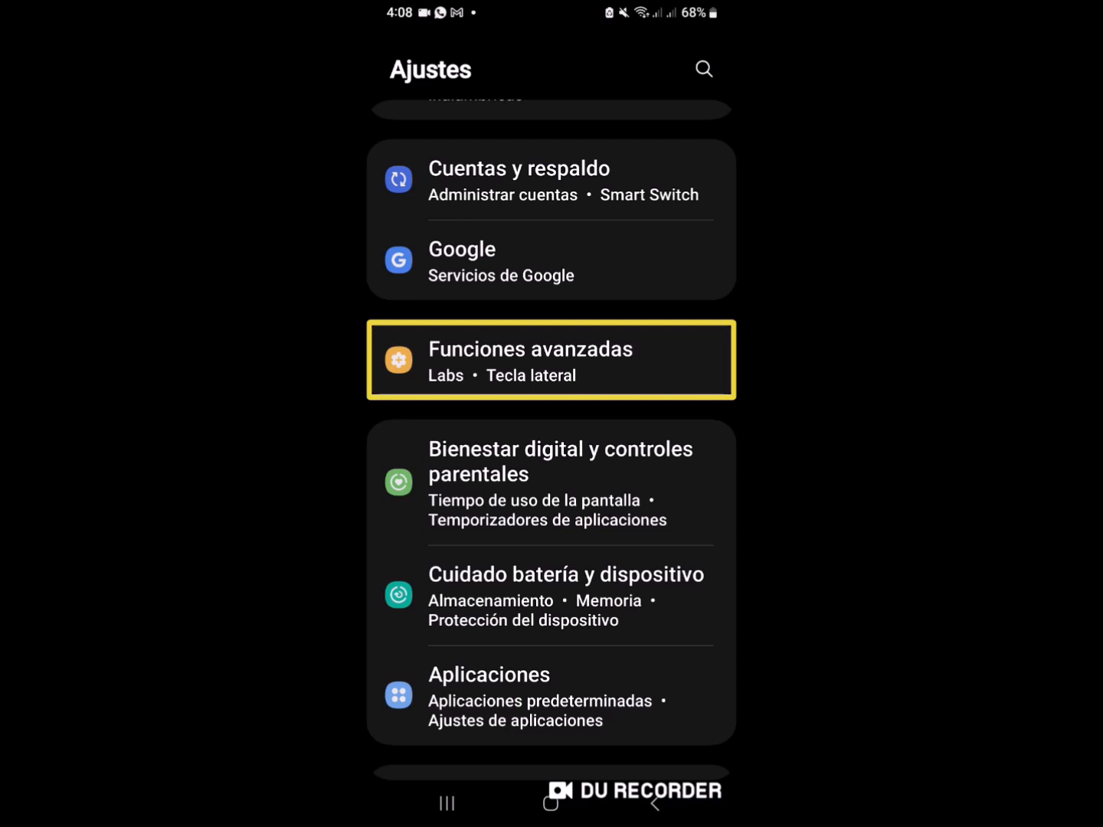
scroll(up, 3)
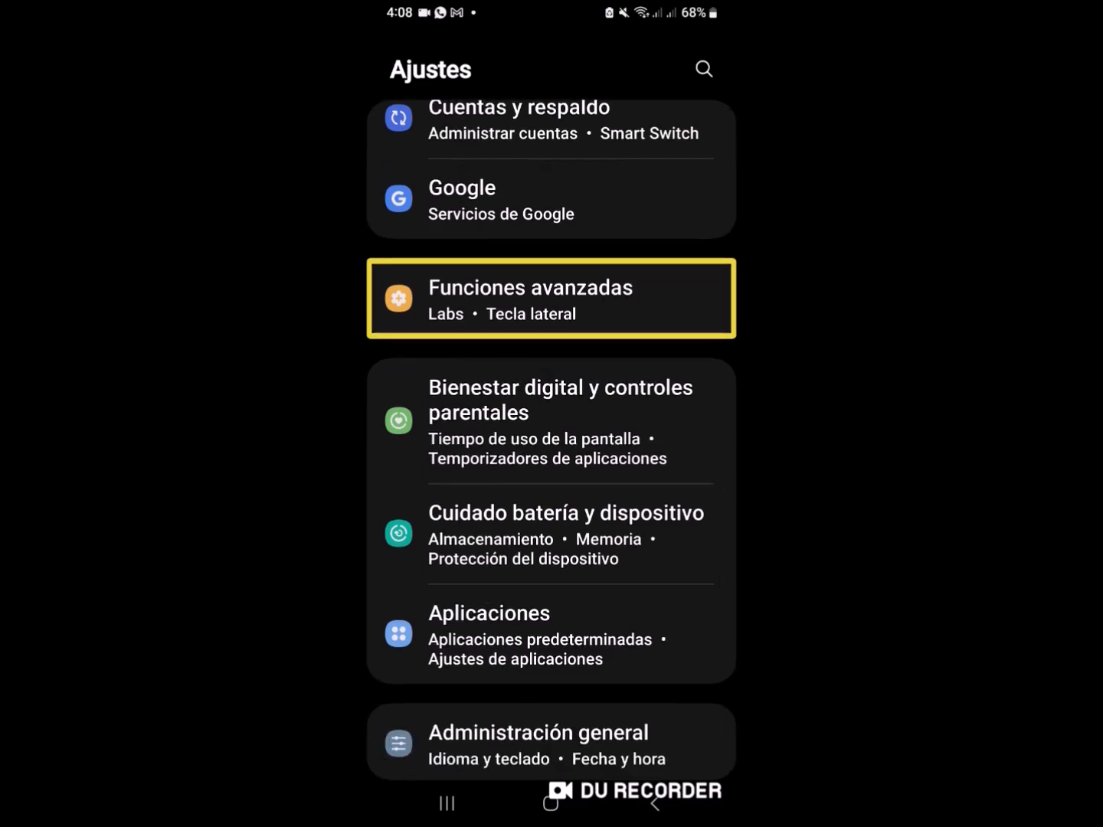
click(530, 298)
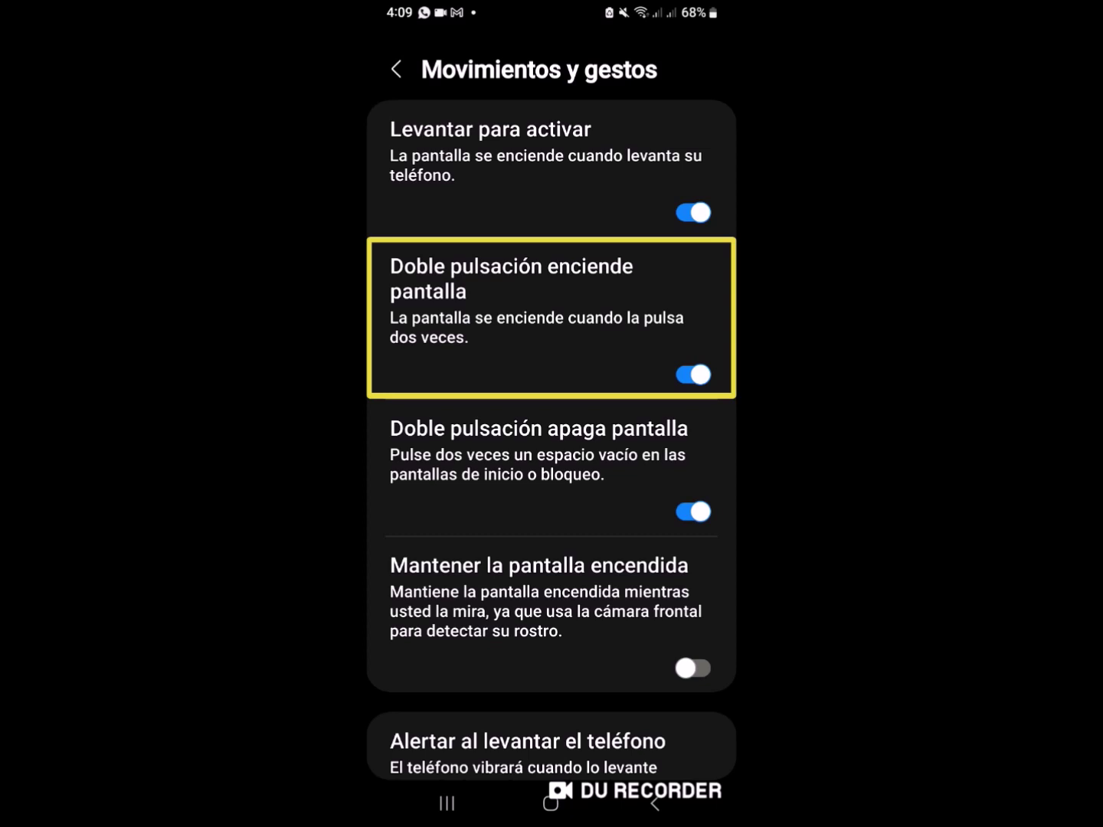
Step: Review the double-tap wake/sleep and keep-screen-on toggles, then return to the home screen
scroll(up, 3)
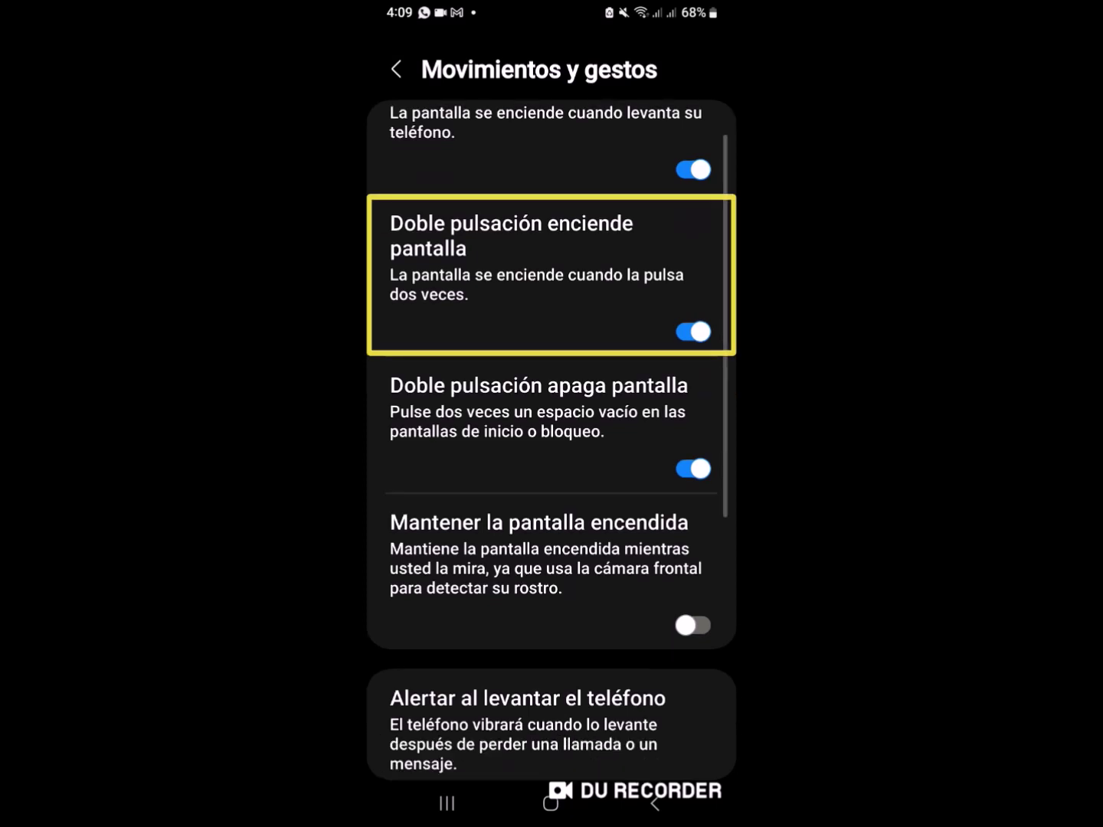
scroll(up, 3)
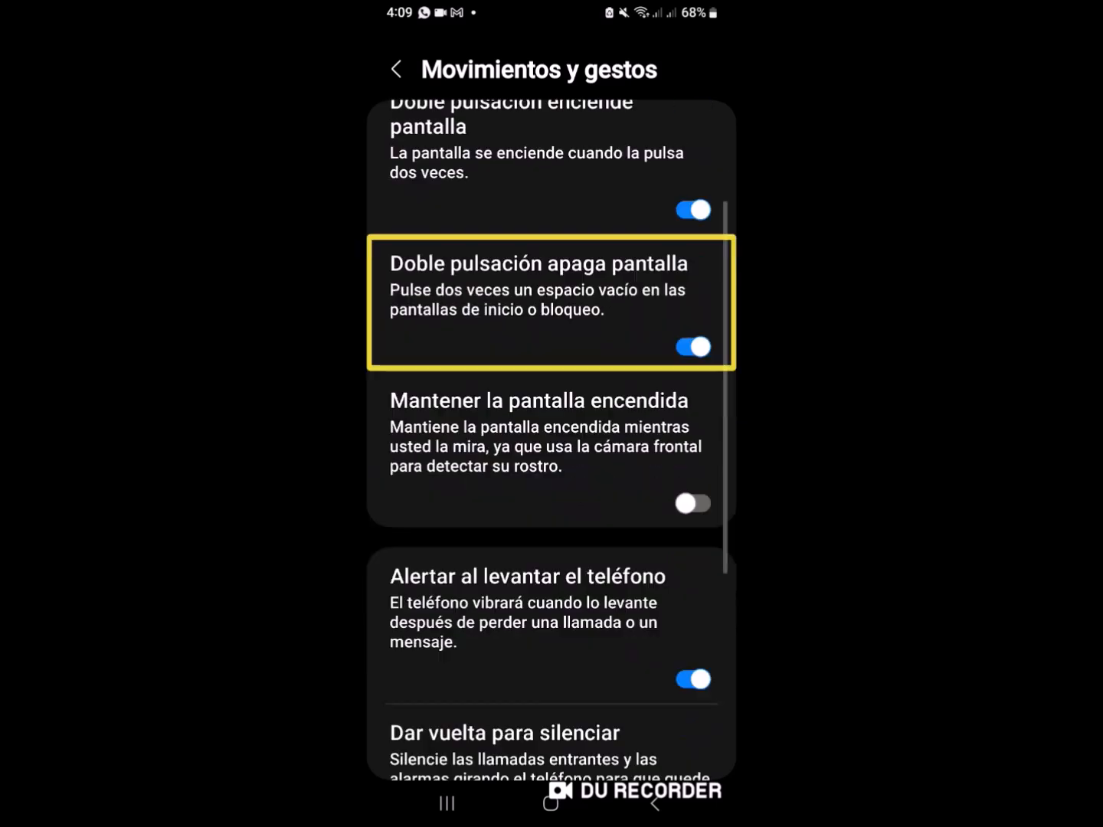
scroll(up, 3)
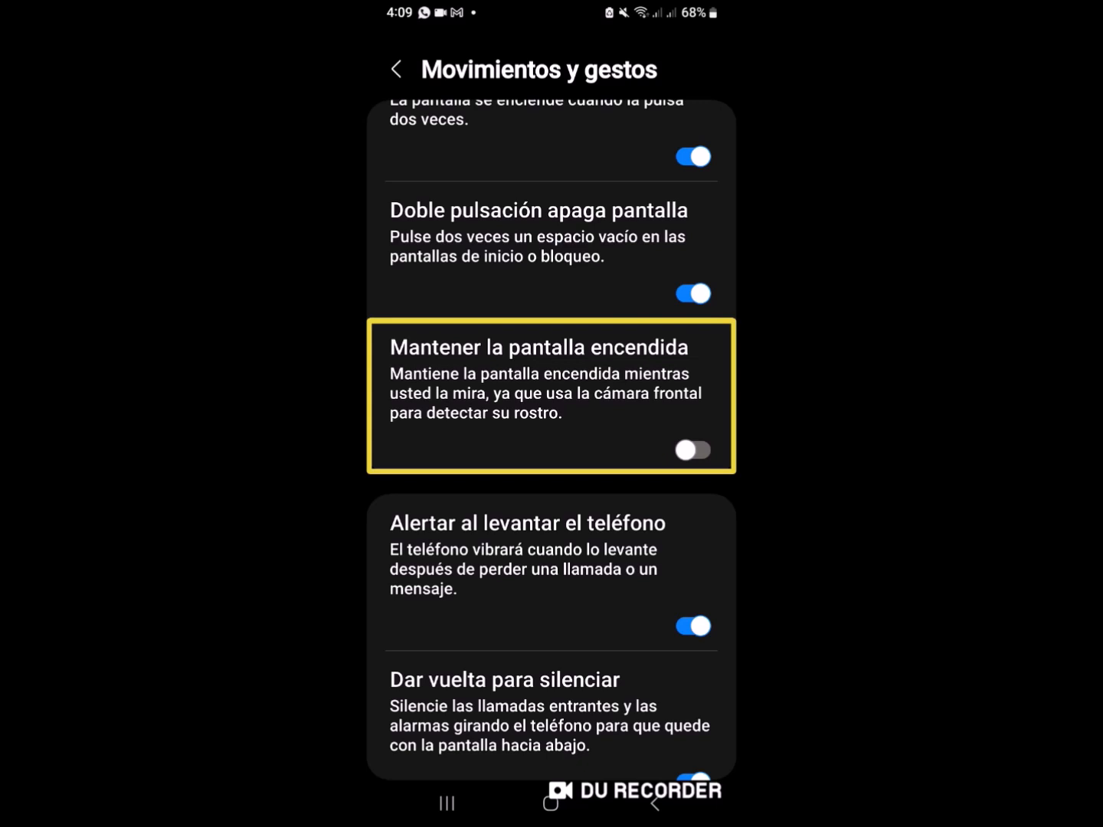
scroll(up, 3)
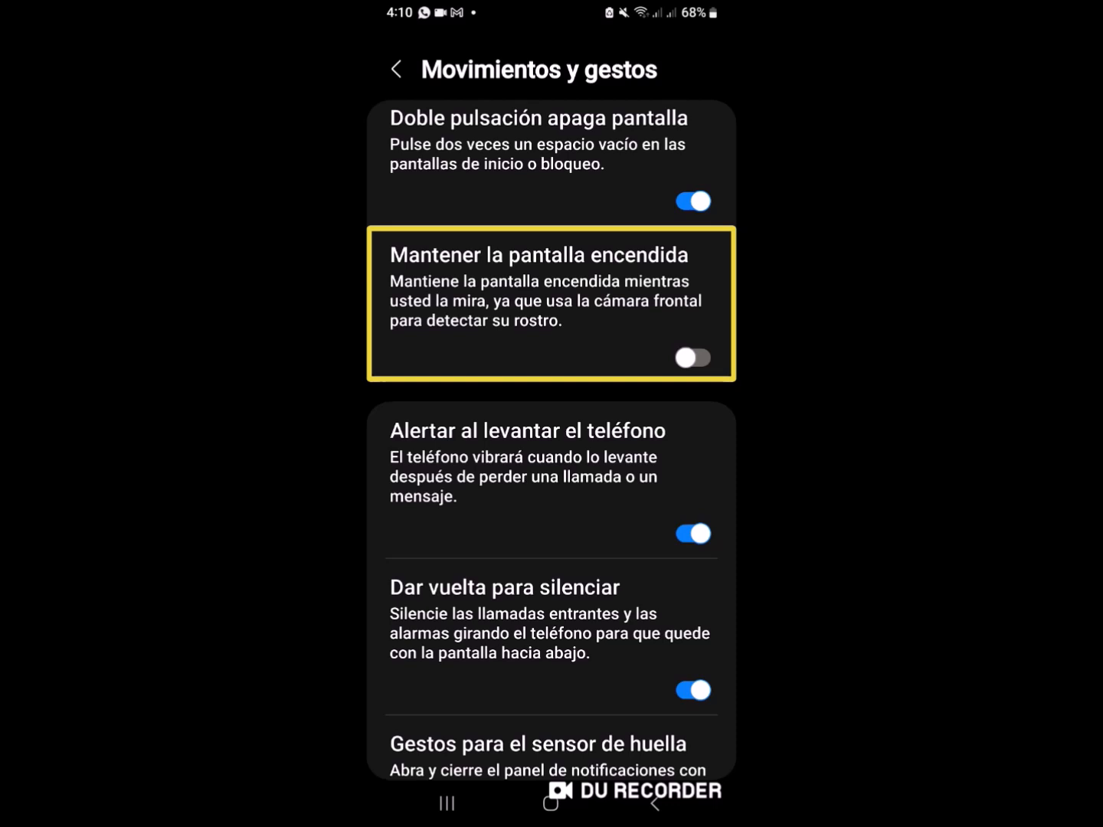
click(551, 802)
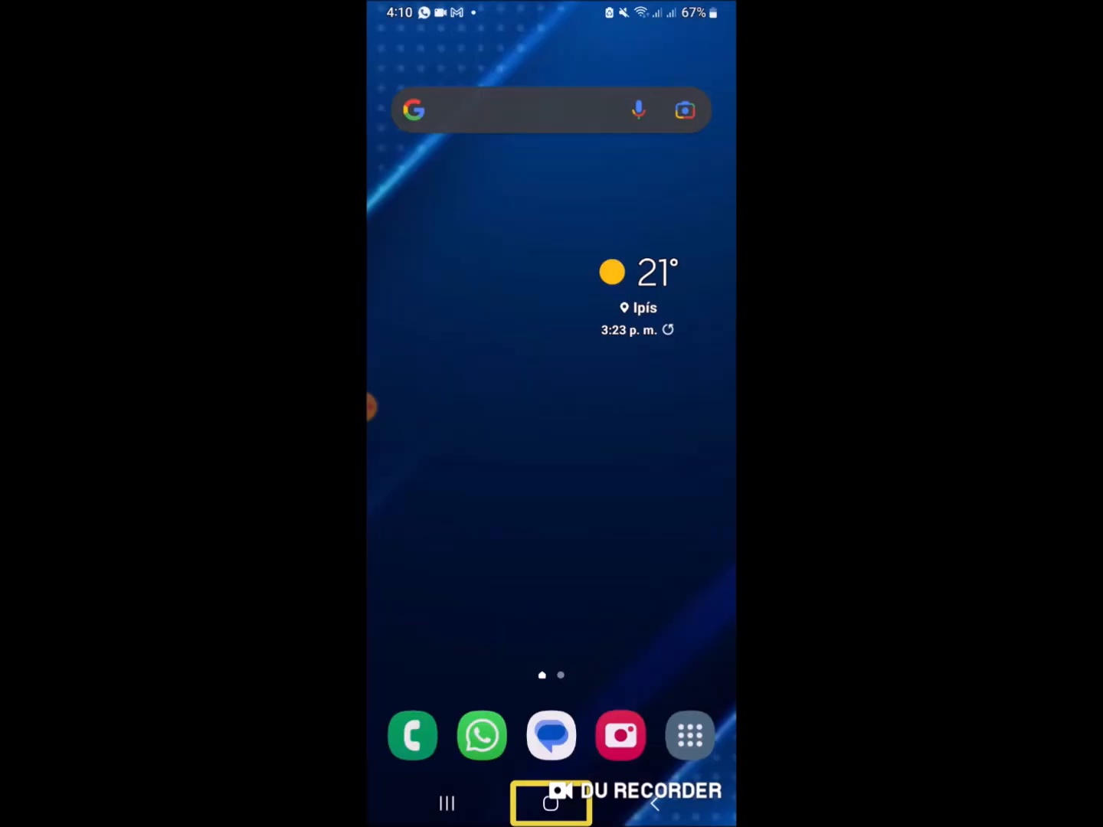